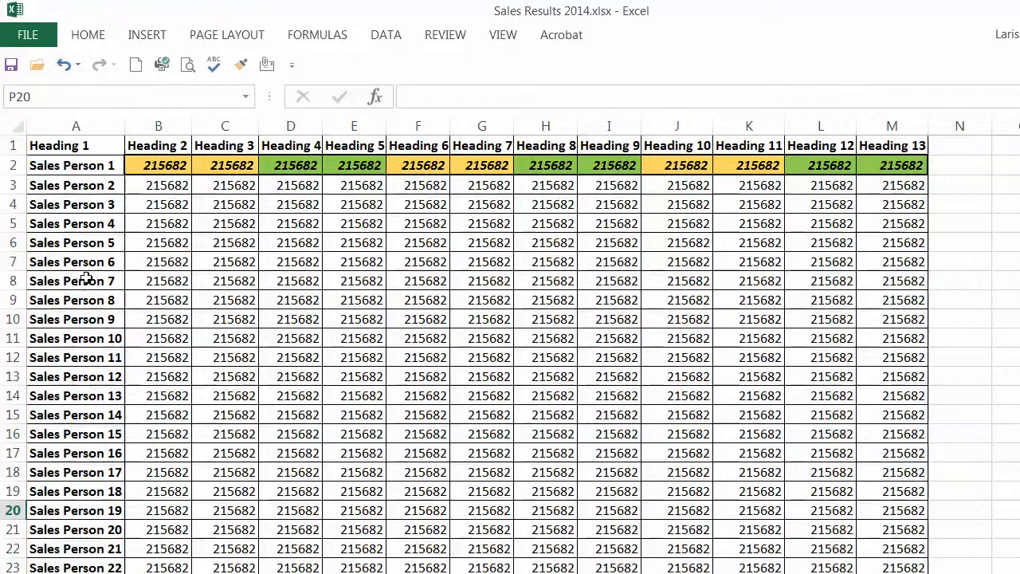
- Select Sales Person 1's row 2 as the Format Painter source
left_click(76, 165)
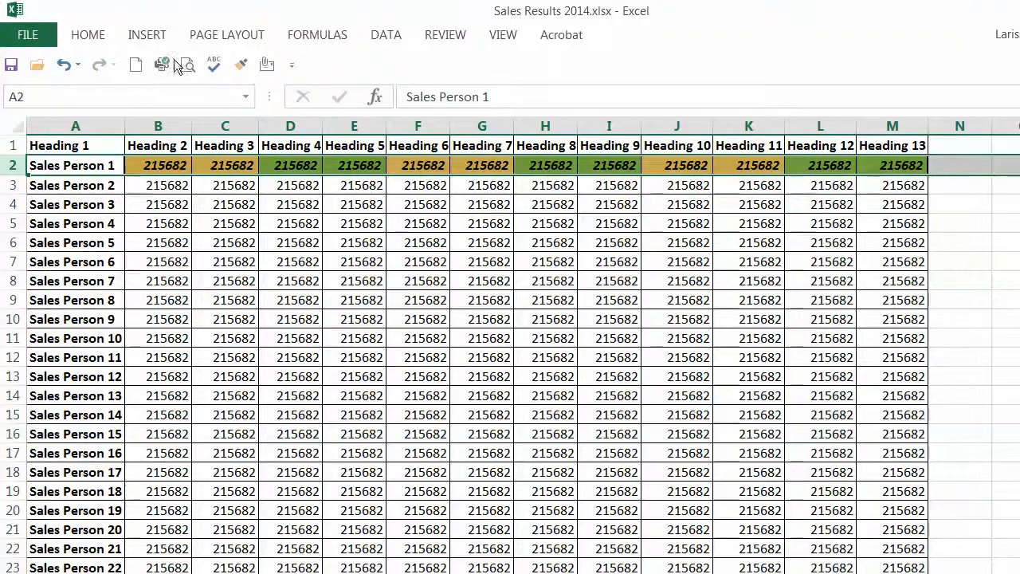
mouse_move(241, 64)
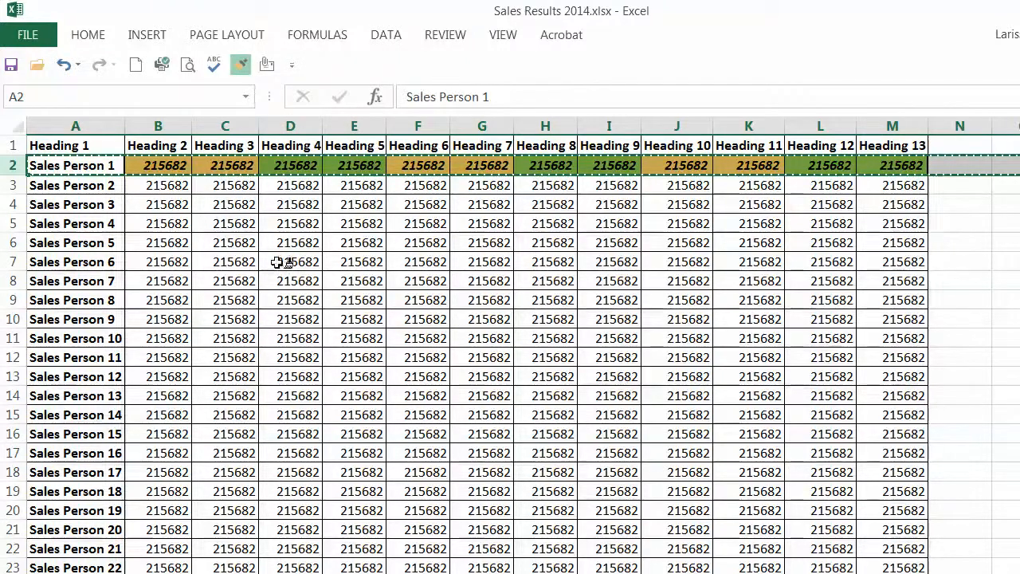
- Apply row 2's bold italic yellow/green formatting to Sales Persons 5, 9, 7 and 11
left_click(71, 242)
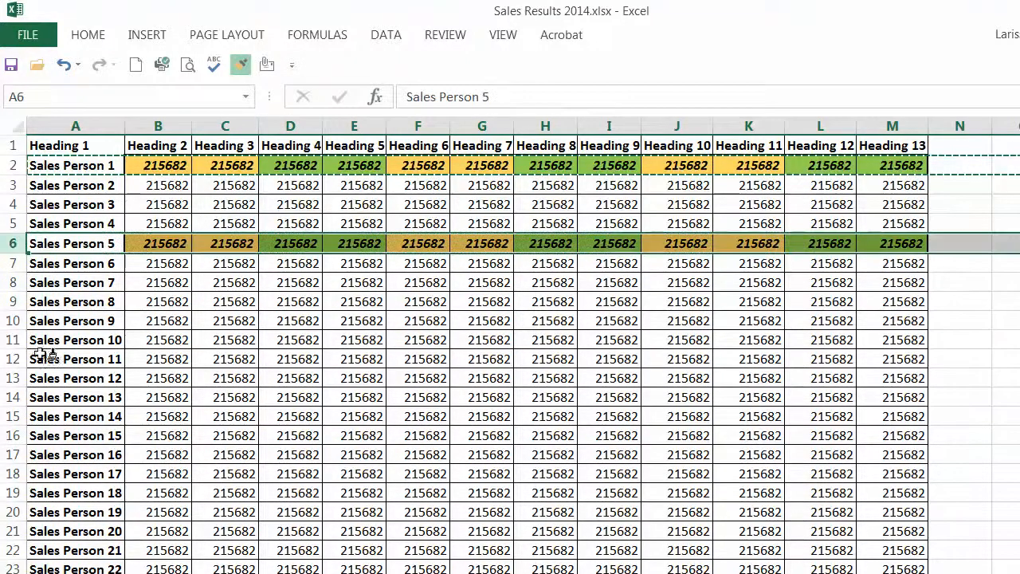
left_click(75, 320)
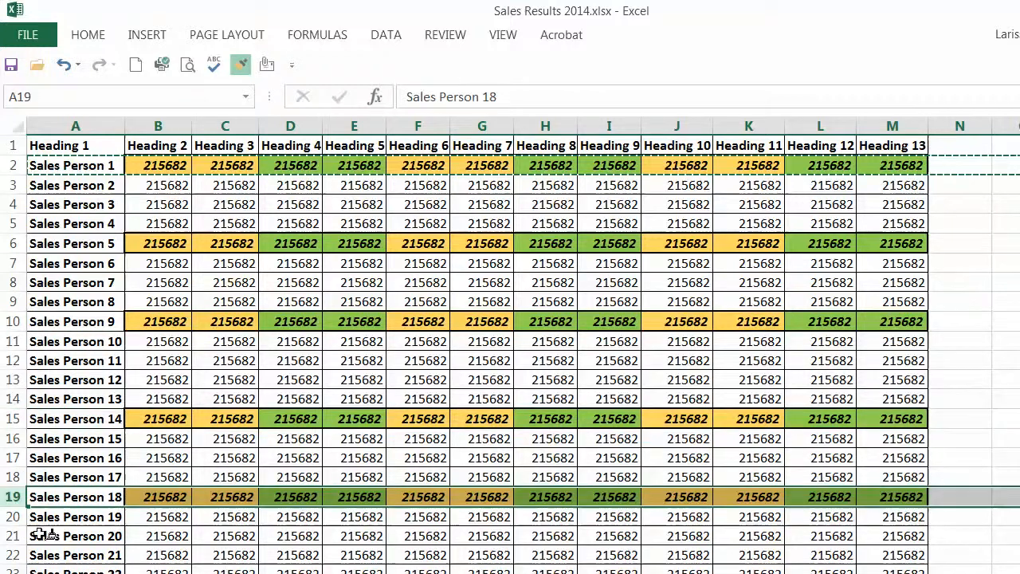
left_click(71, 284)
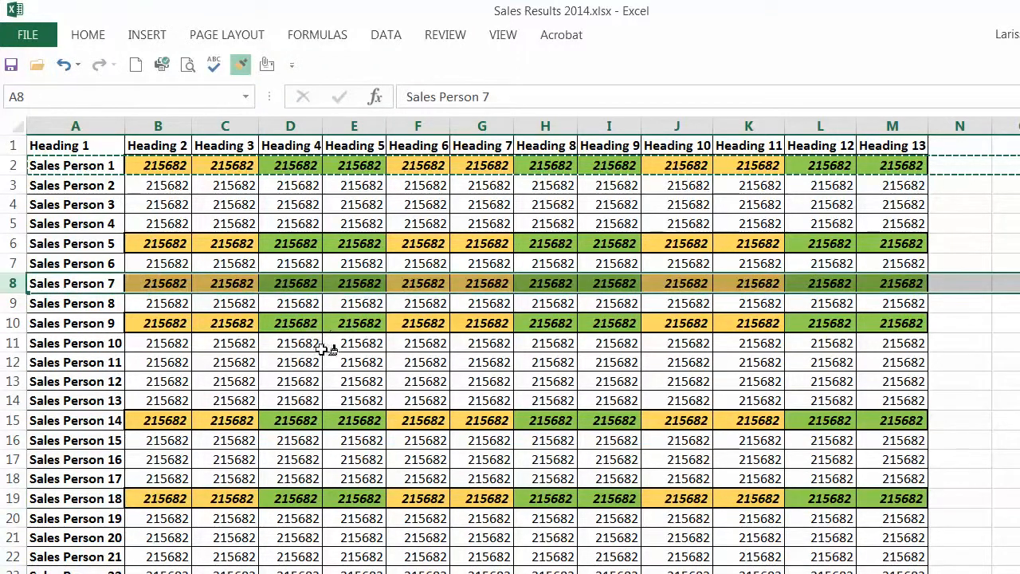
left_click(75, 363)
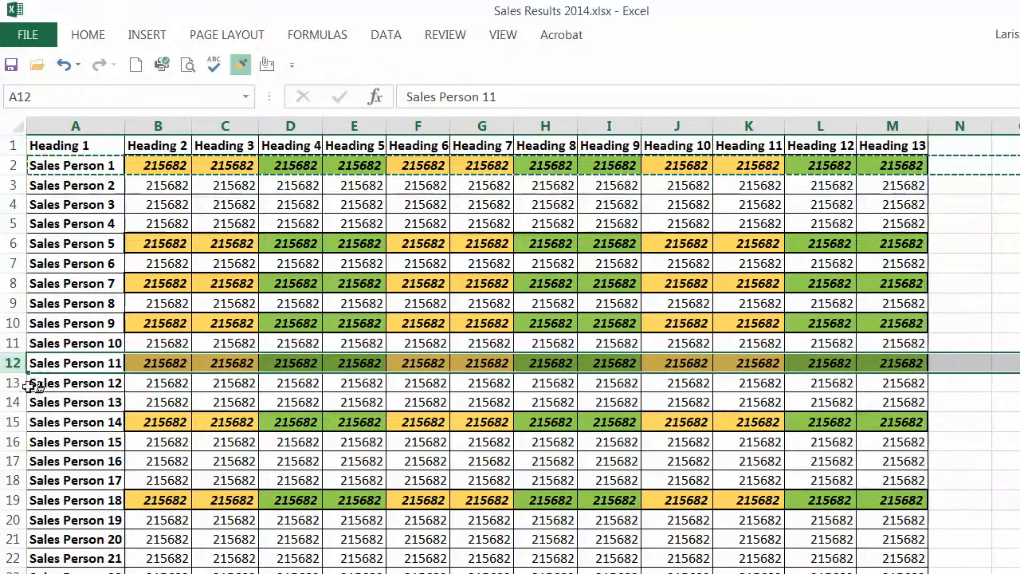